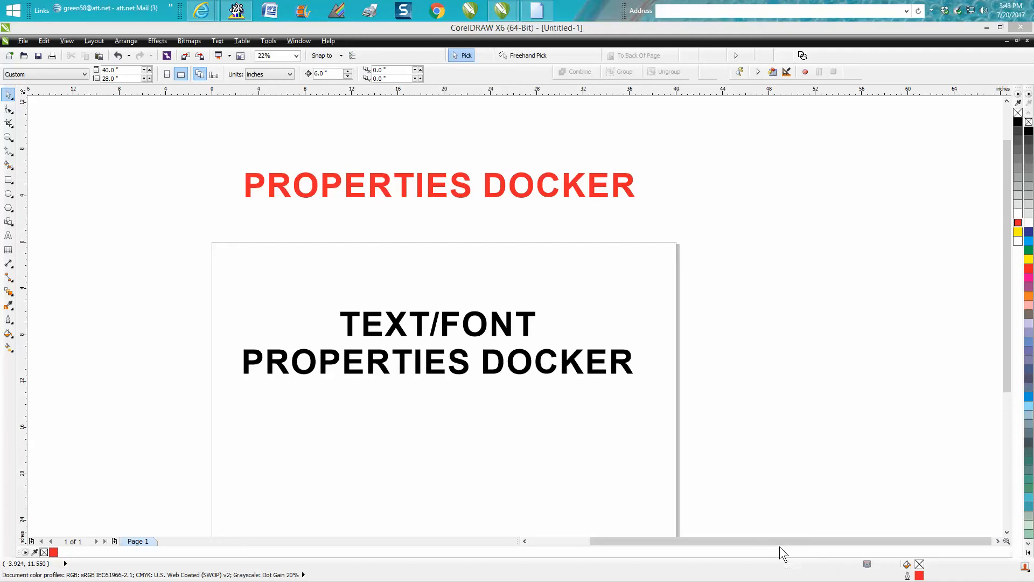
mouse_move(613, 413)
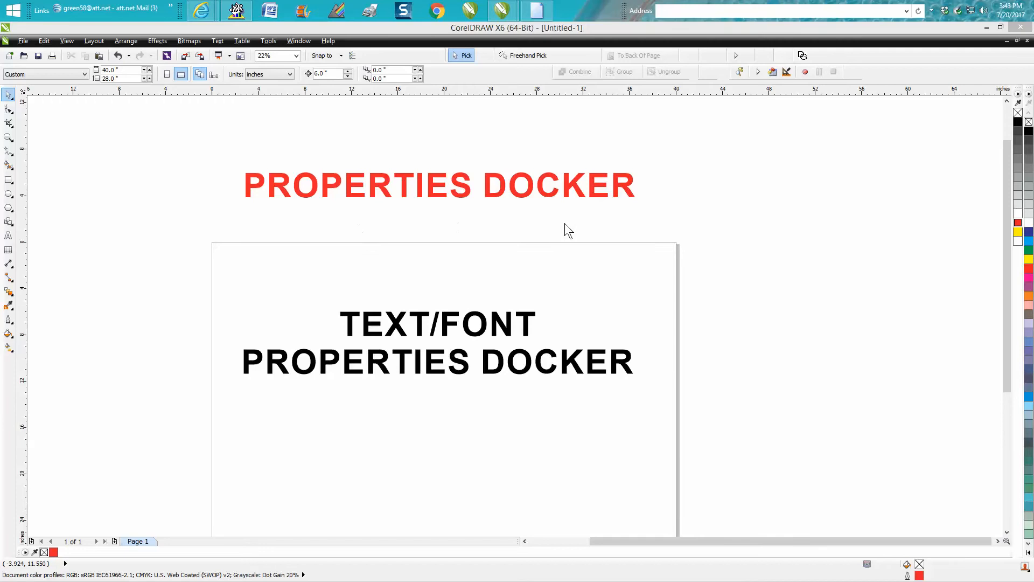
Select the two-line heading and inspect it via the Edit Text window and Text menu without changes.
left_click(435, 360)
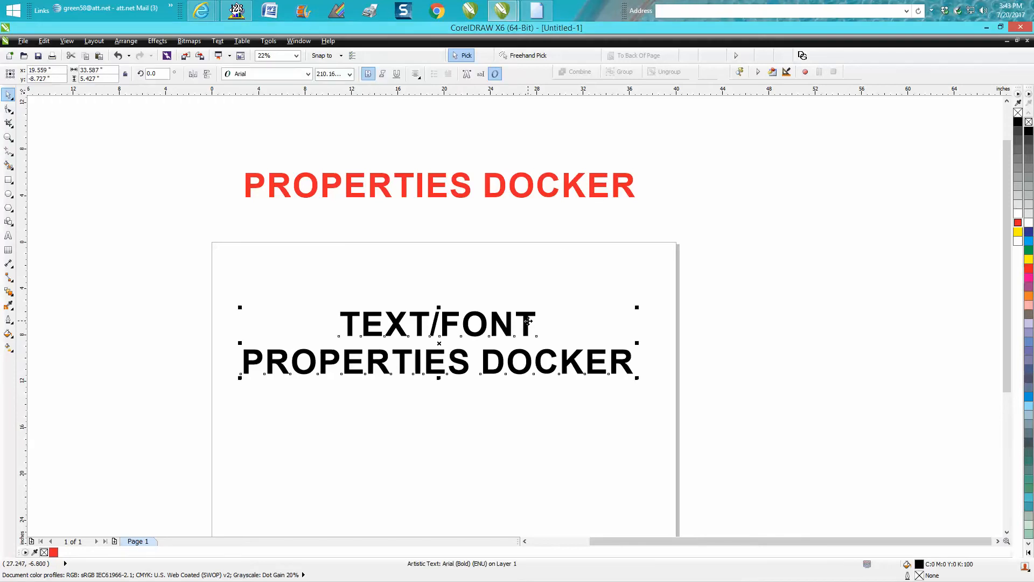
mouse_move(525, 289)
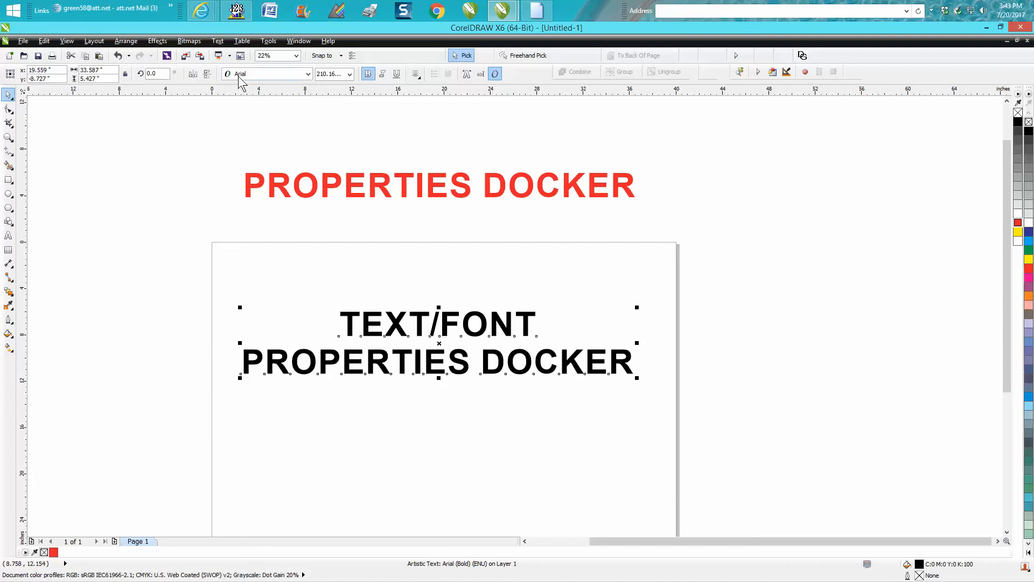
mouse_move(270, 74)
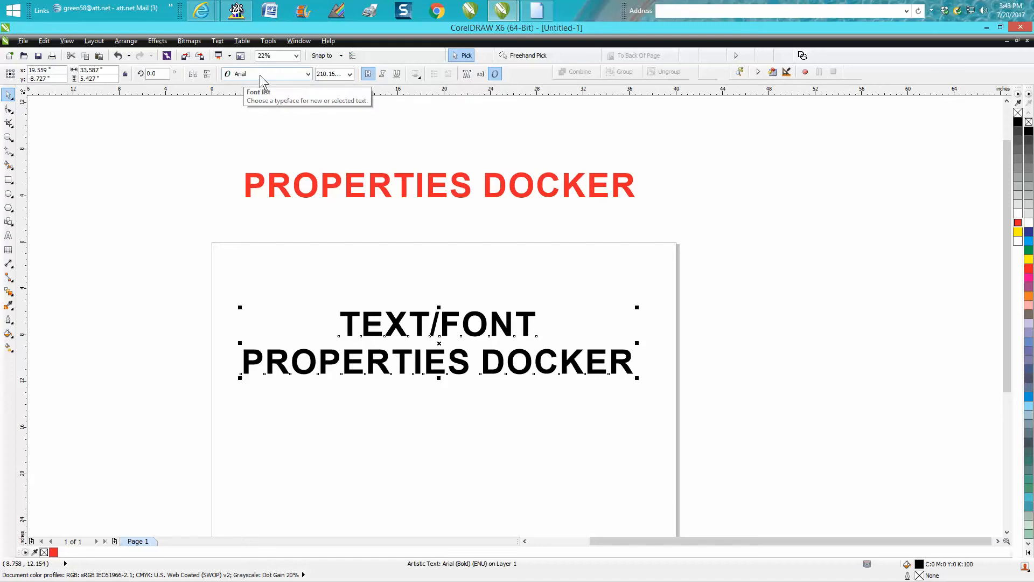
mouse_move(363, 82)
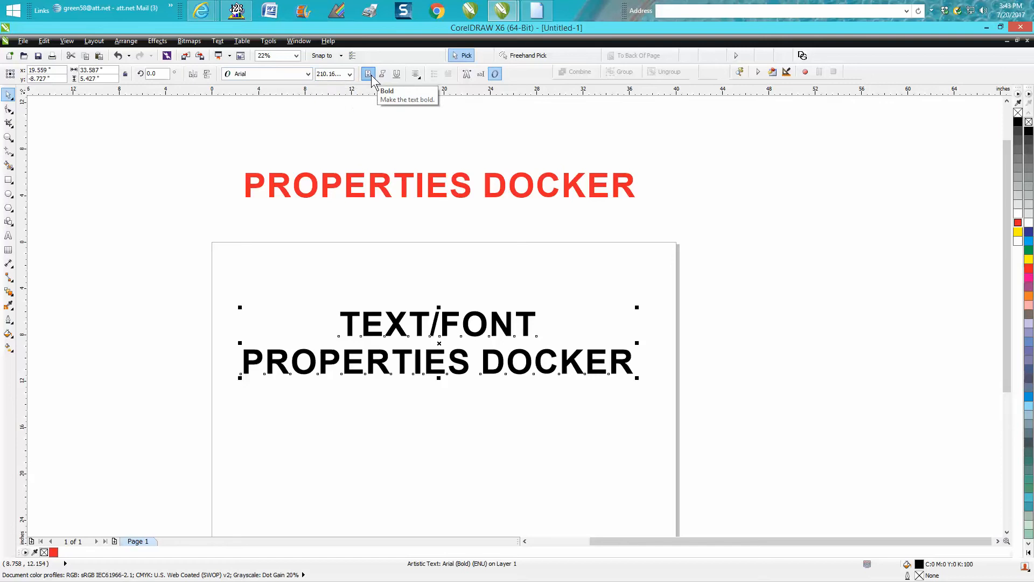
mouse_move(396, 74)
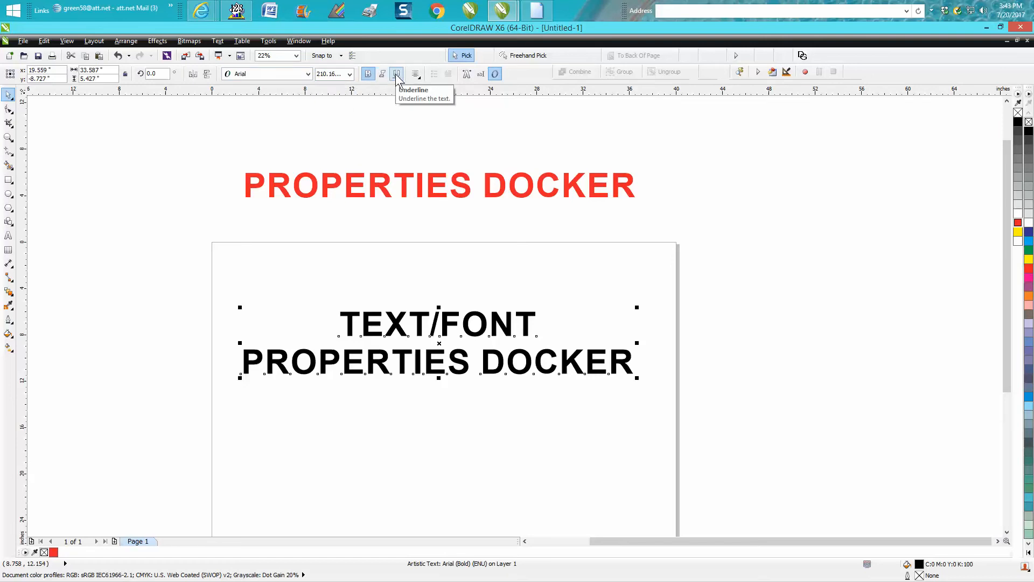
mouse_move(416, 73)
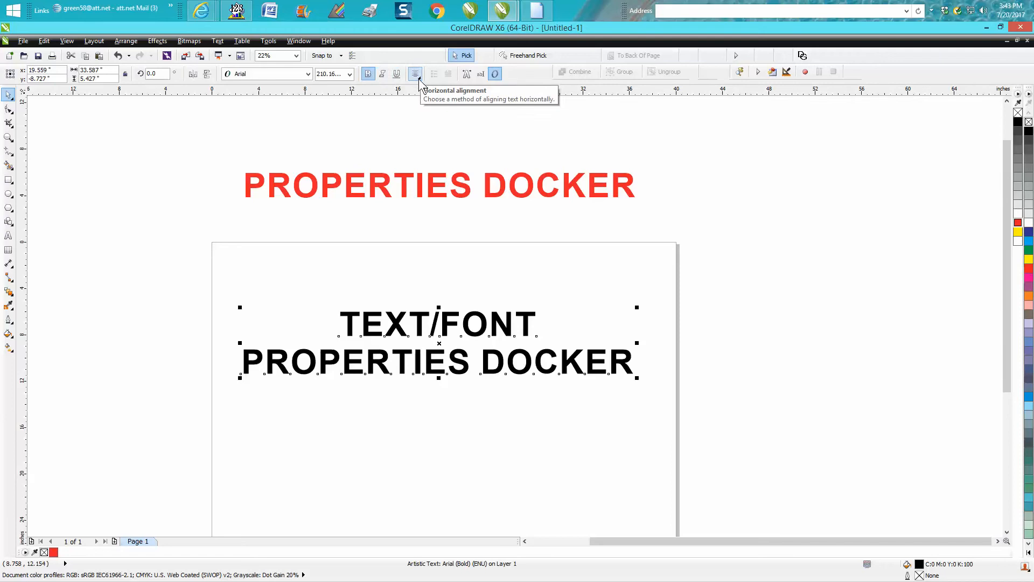
mouse_move(481, 74)
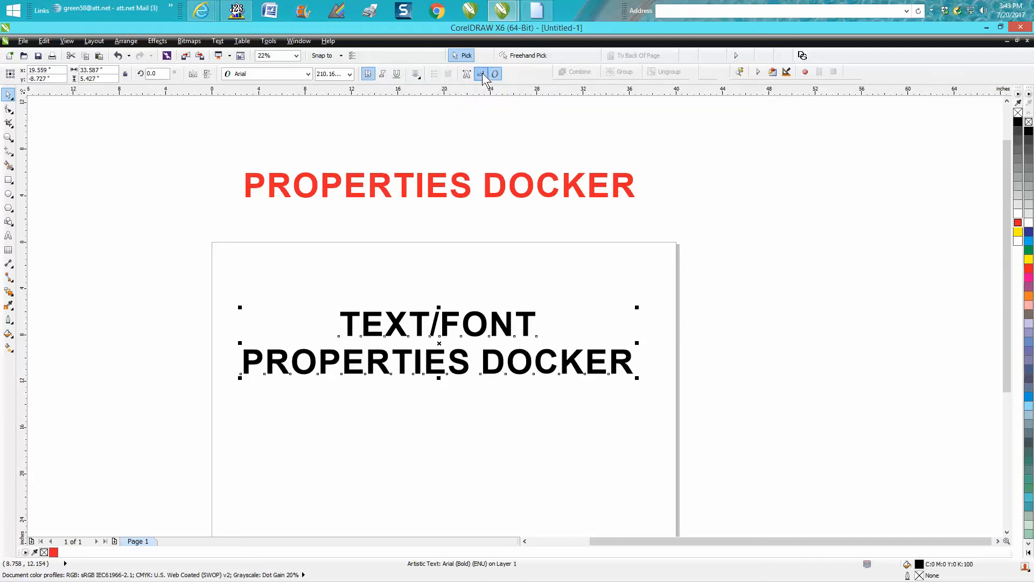
left_click(480, 73)
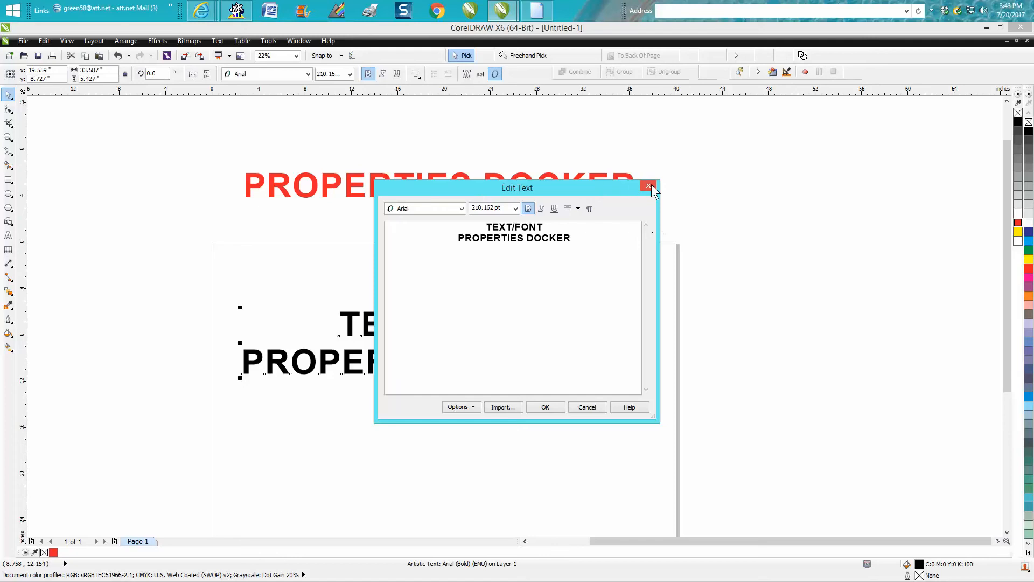
left_click(647, 188)
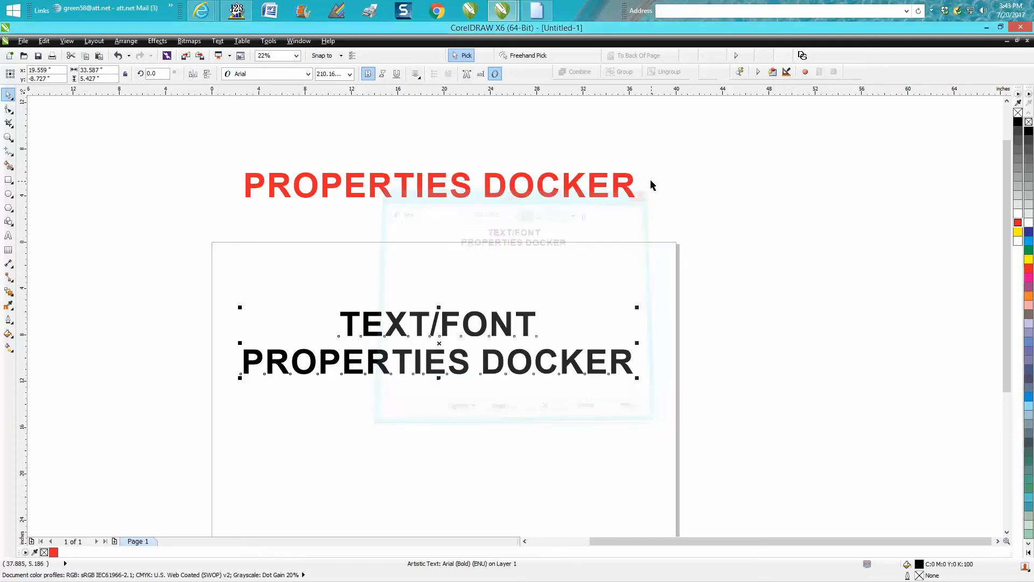
mouse_move(495, 73)
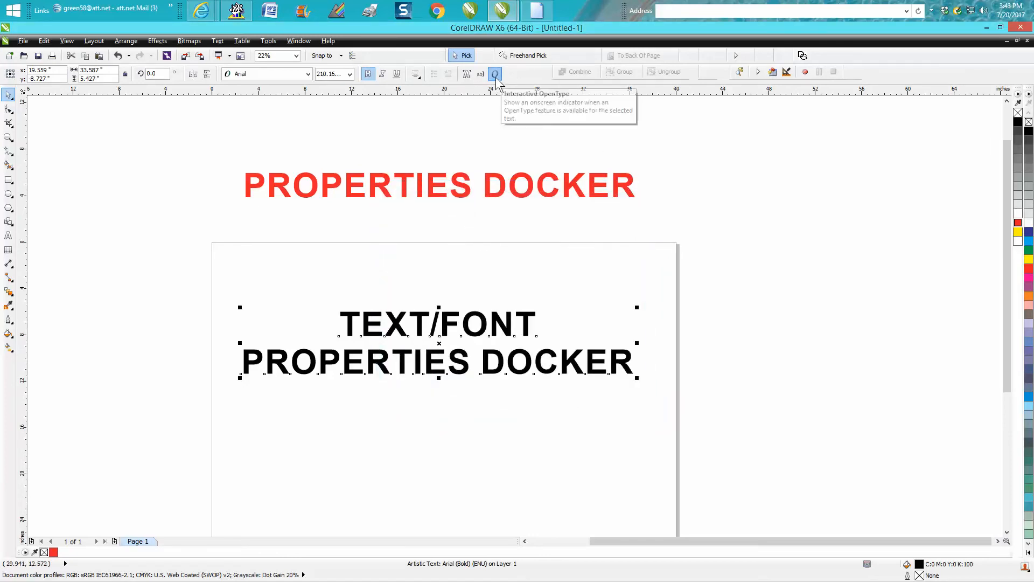
mouse_move(454, 79)
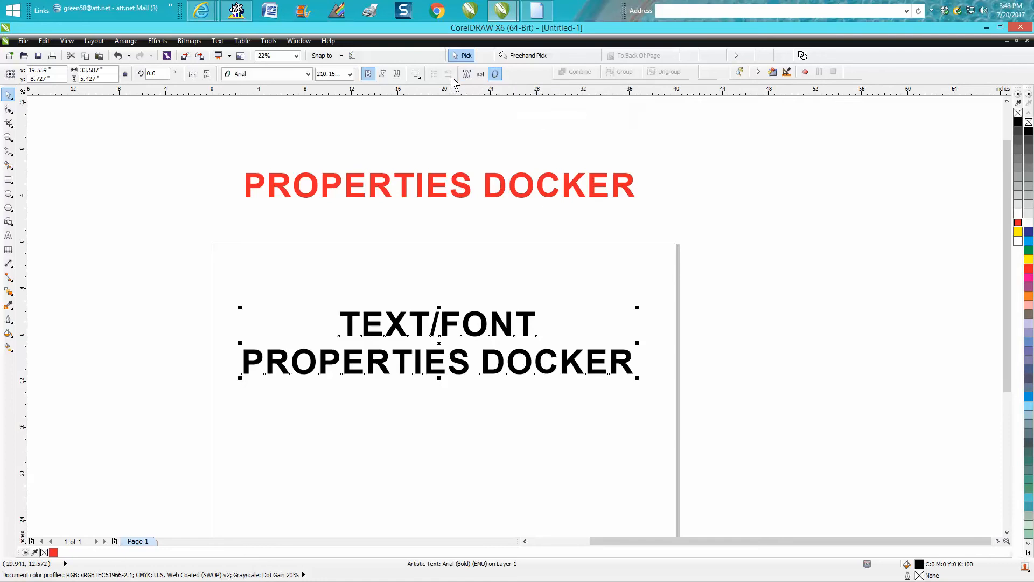
mouse_move(466, 73)
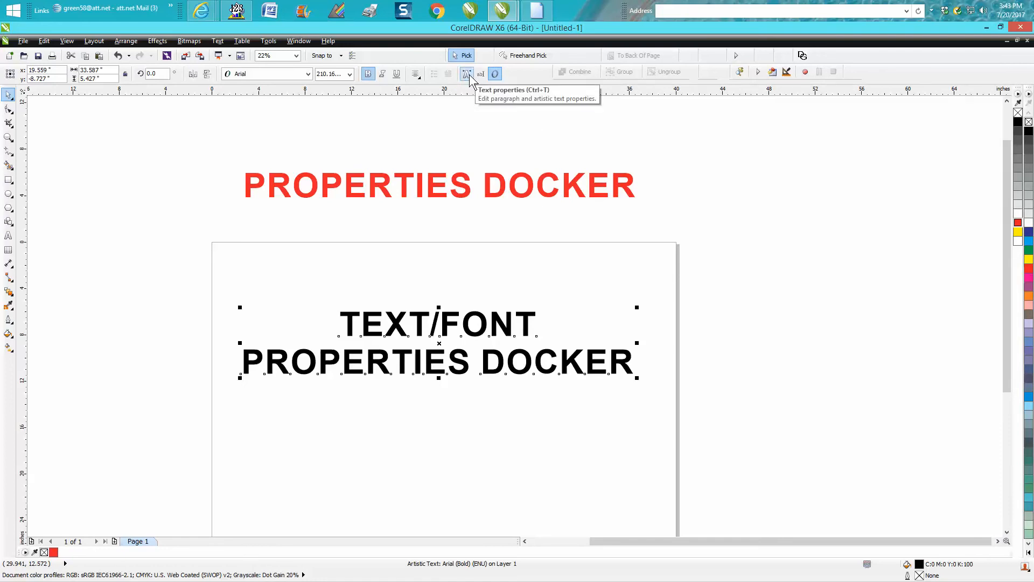
left_click(217, 41)
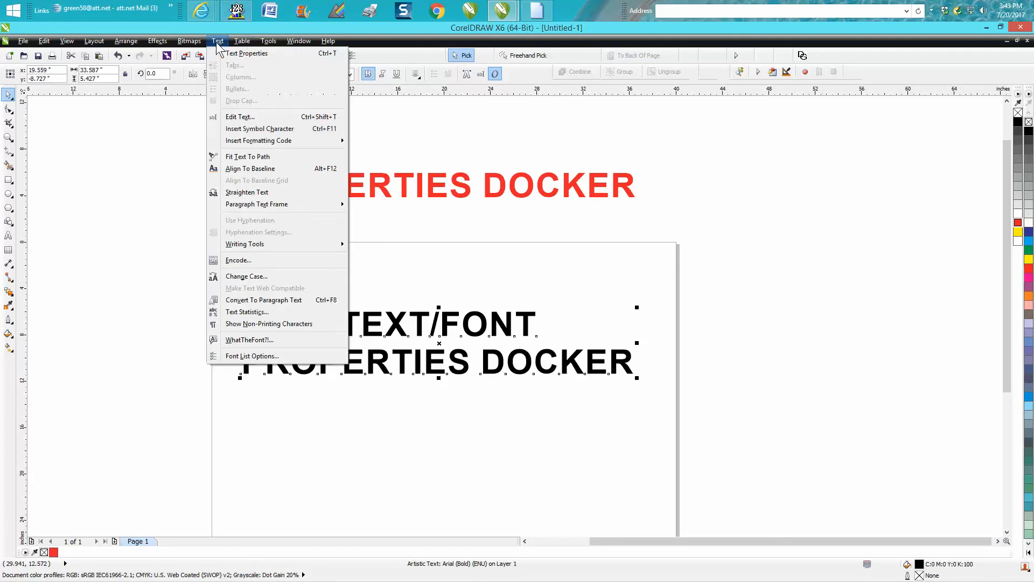
left_click(247, 53)
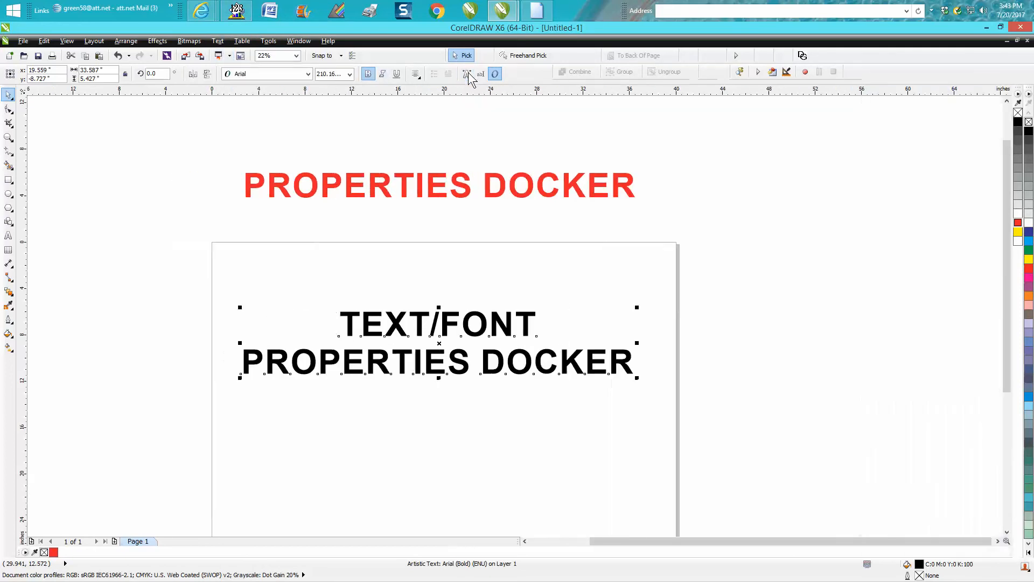
Show the Text Properties docker with the heading selected and its underline style choices listed.
left_click(466, 73)
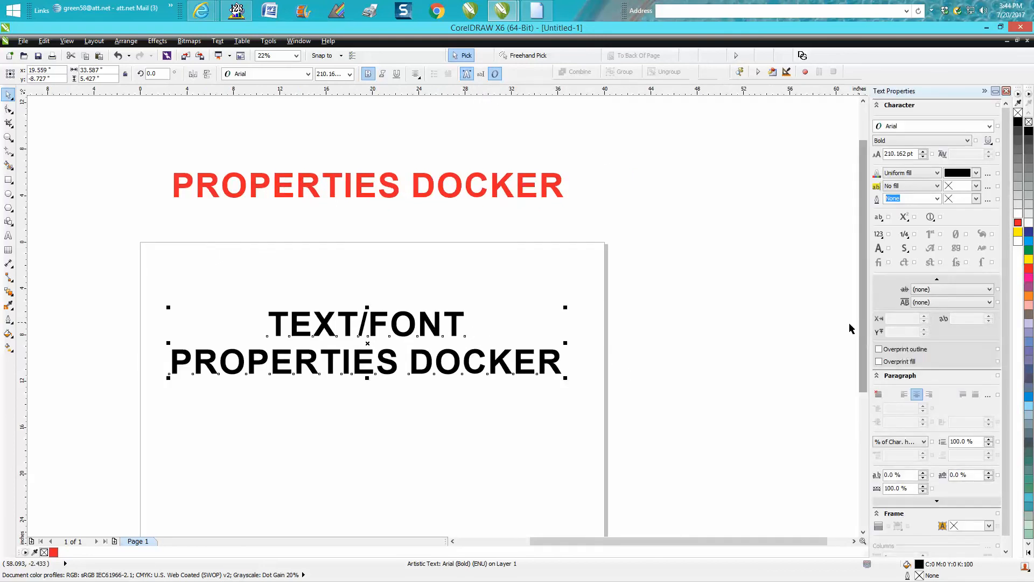
mouse_move(663, 297)
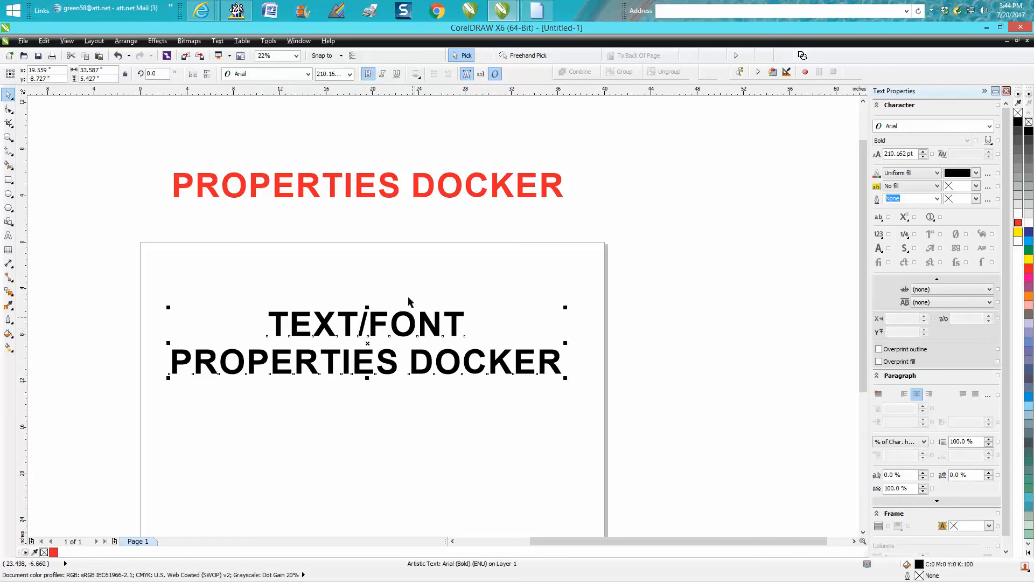
left_click(396, 73)
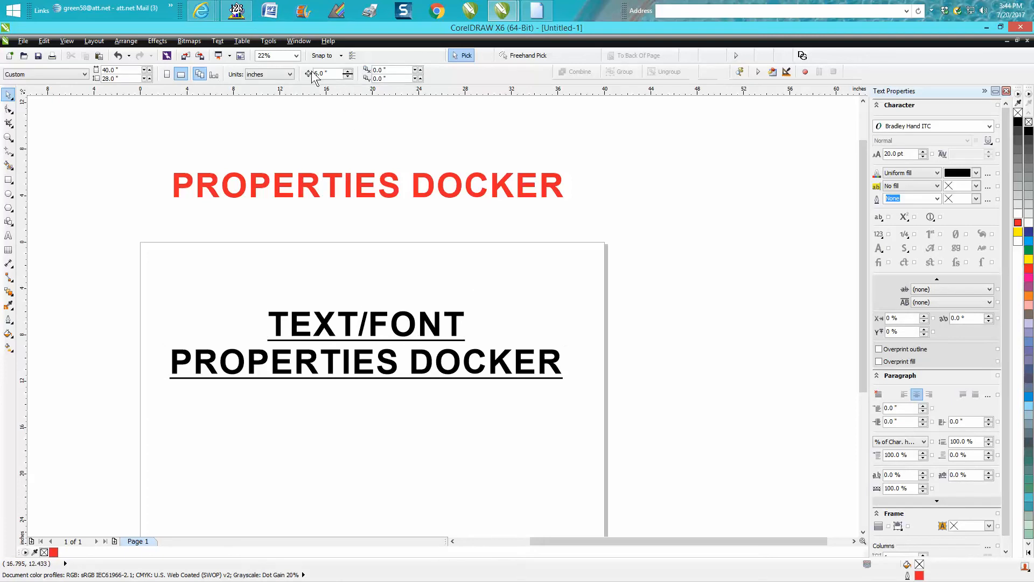
left_click(366, 361)
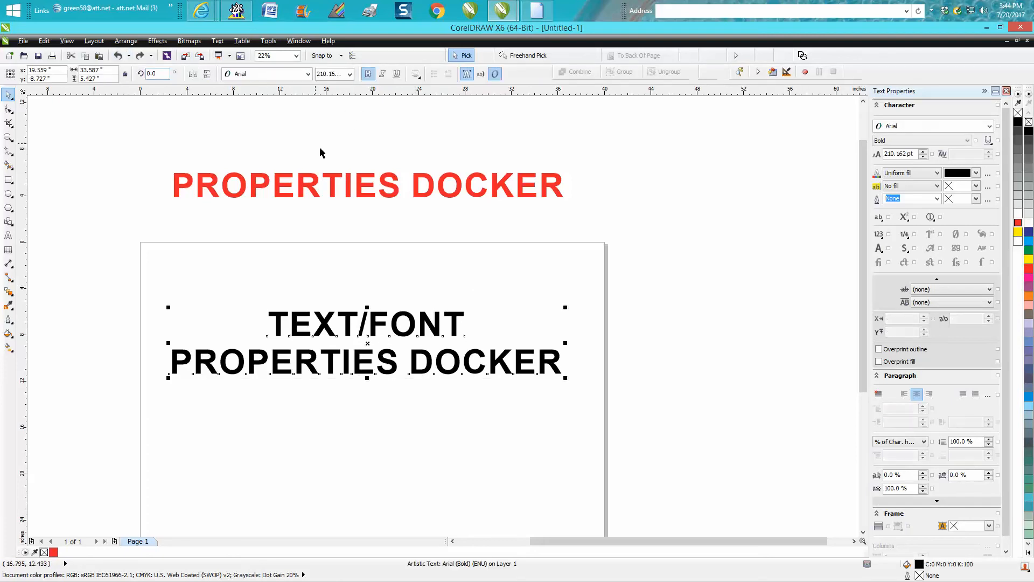
mouse_move(972, 210)
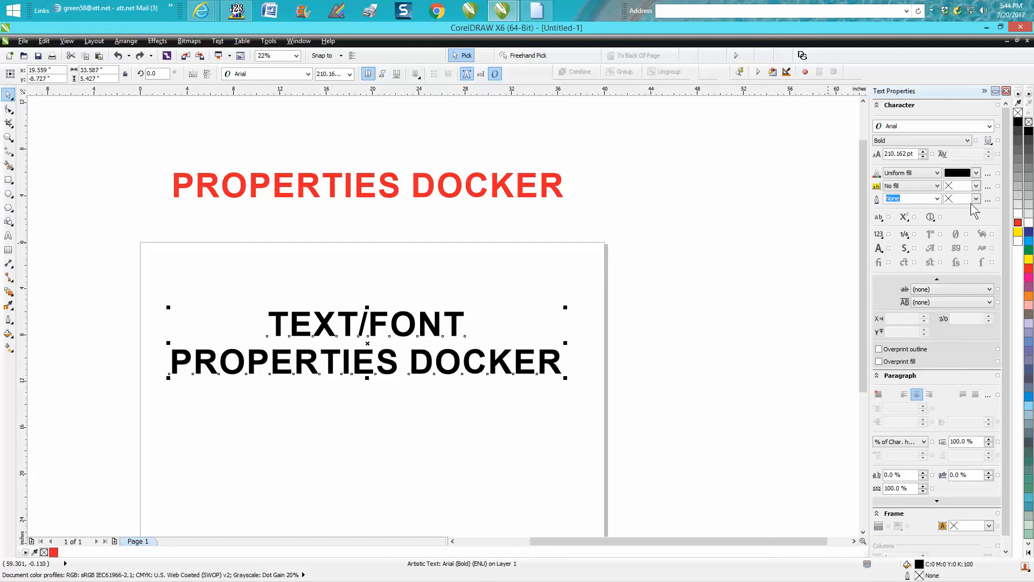
left_click(987, 140)
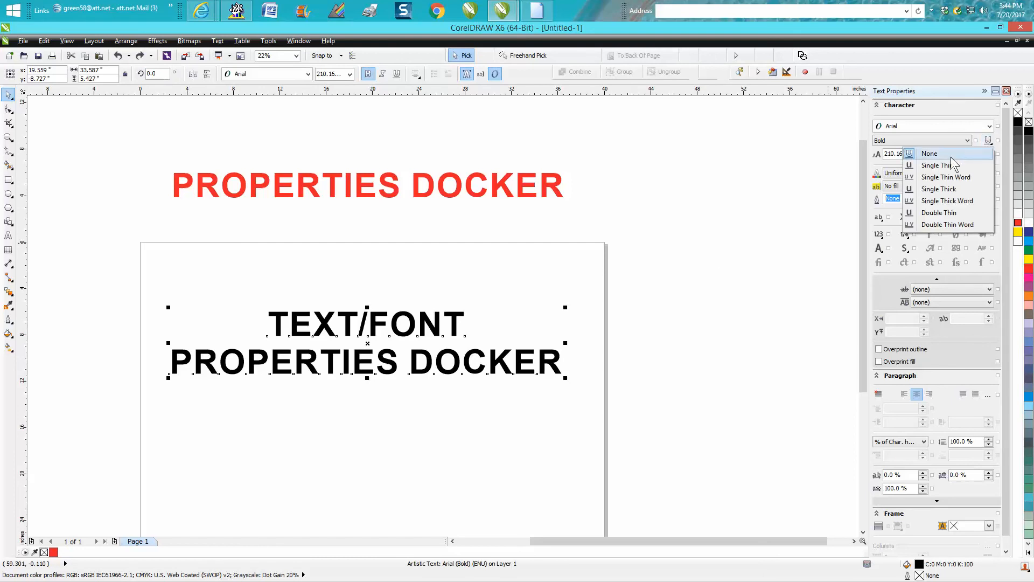
mouse_move(945, 177)
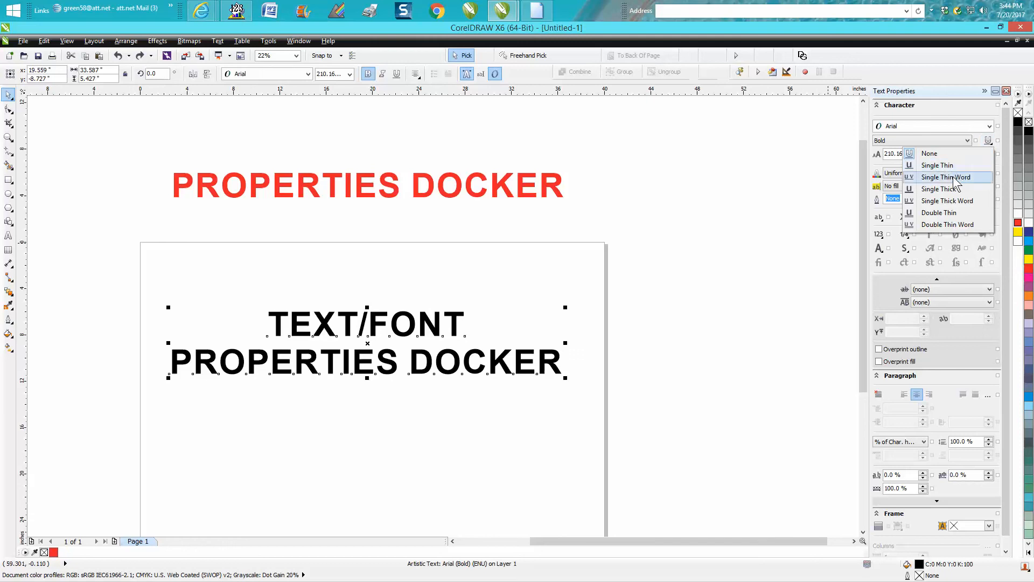
mouse_move(963, 183)
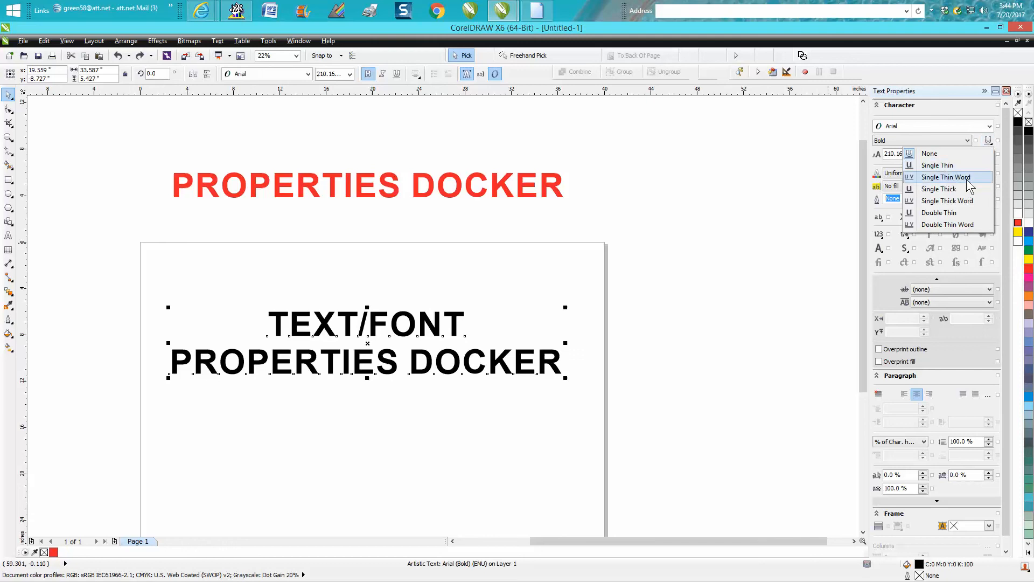
mouse_move(947, 224)
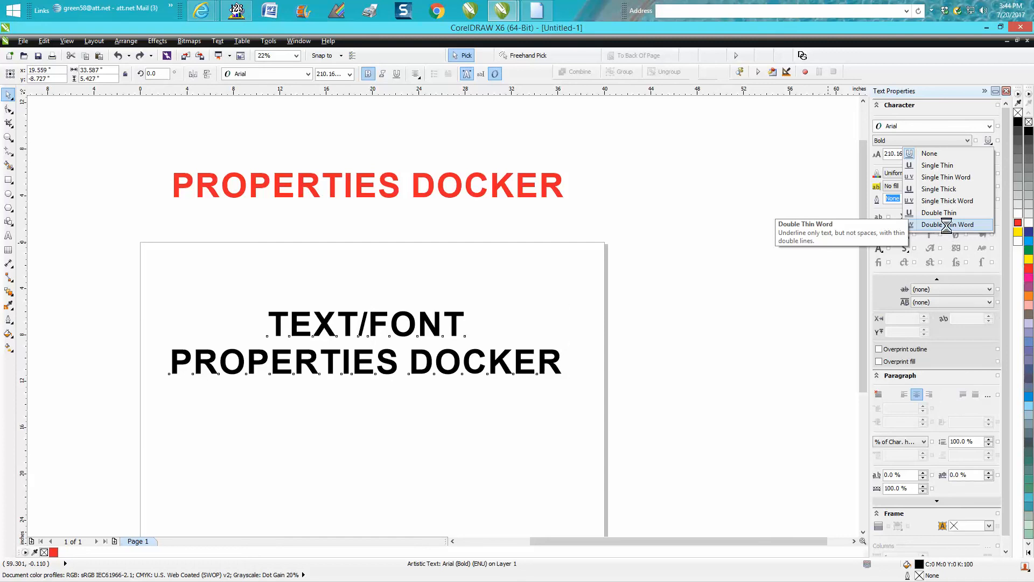
Apply the Double Thin Word underline so only the words carry double thin lines.
left_click(948, 224)
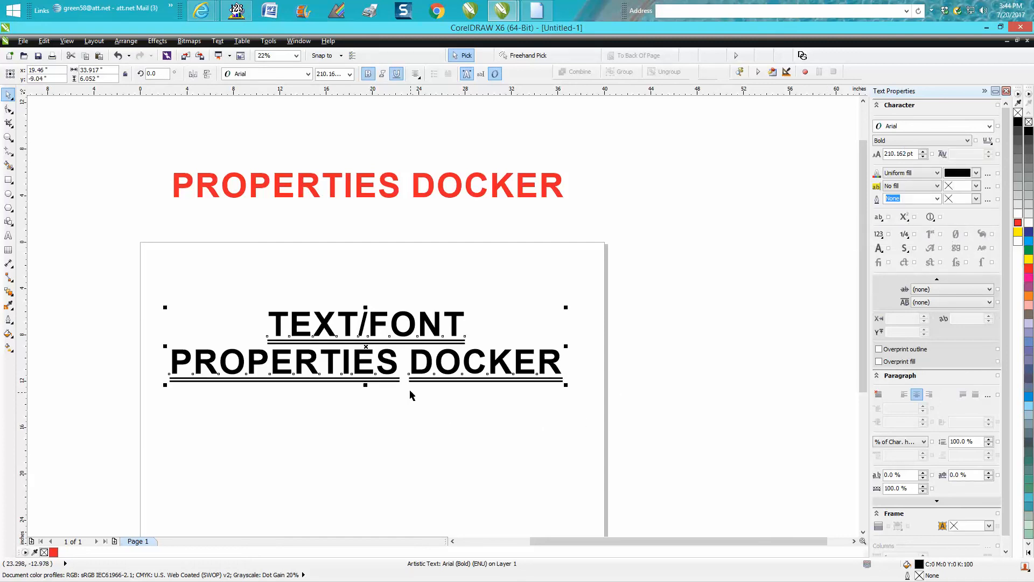
mouse_move(351, 393)
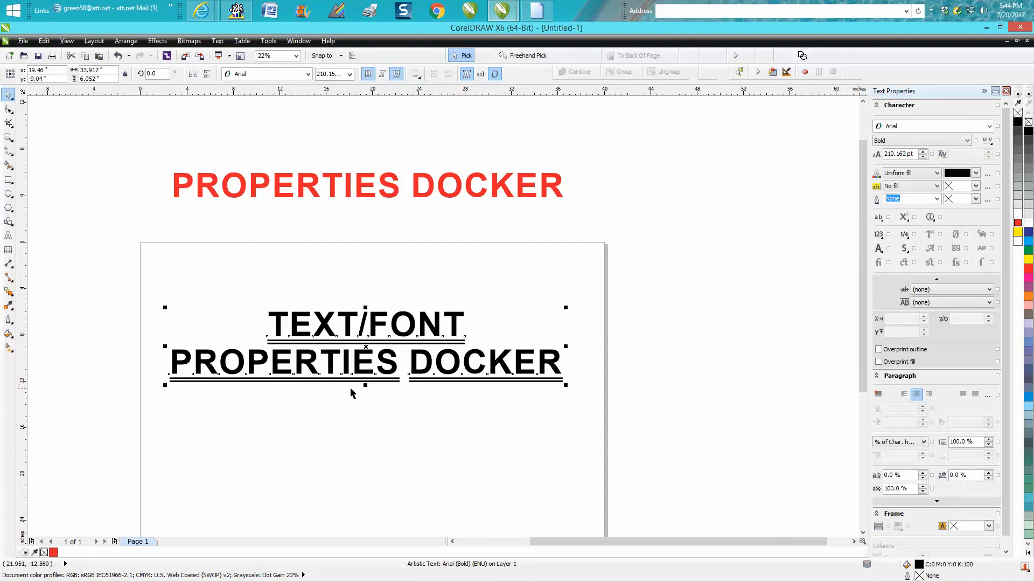
mouse_move(897, 241)
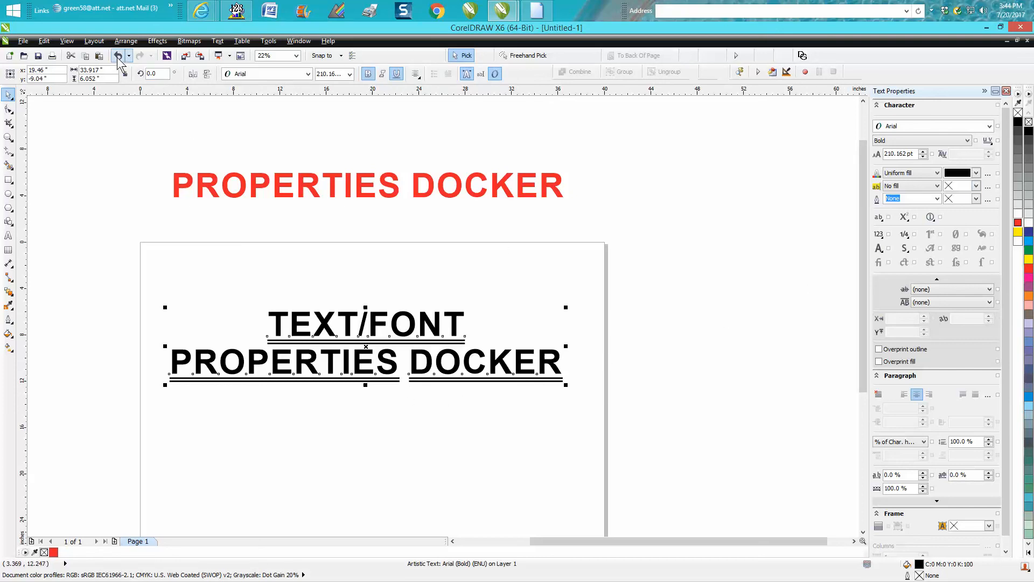
Switch the underline to Double Thin, running under words and spaces, and reselect the heading.
left_click(989, 140)
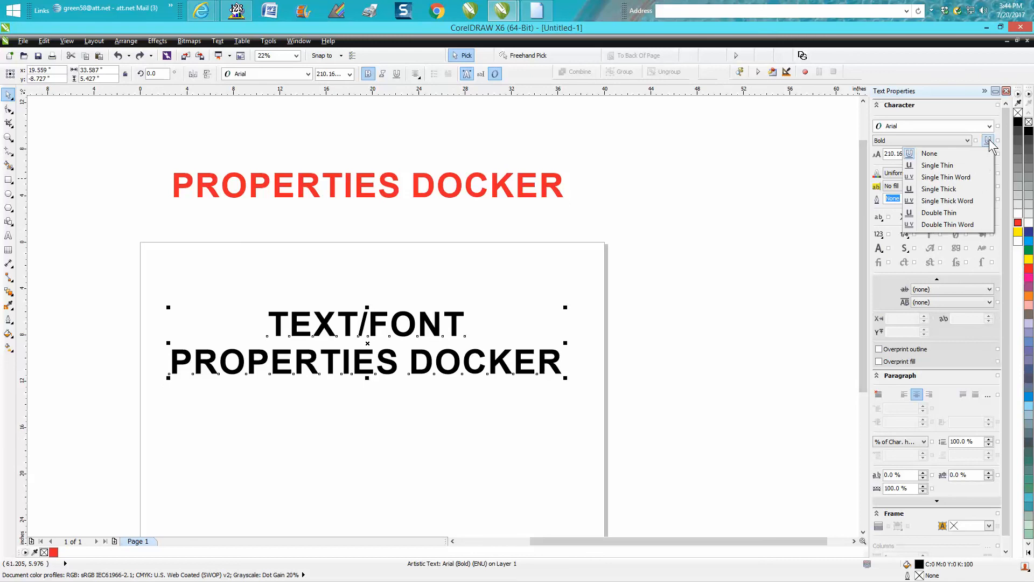
mouse_move(957, 201)
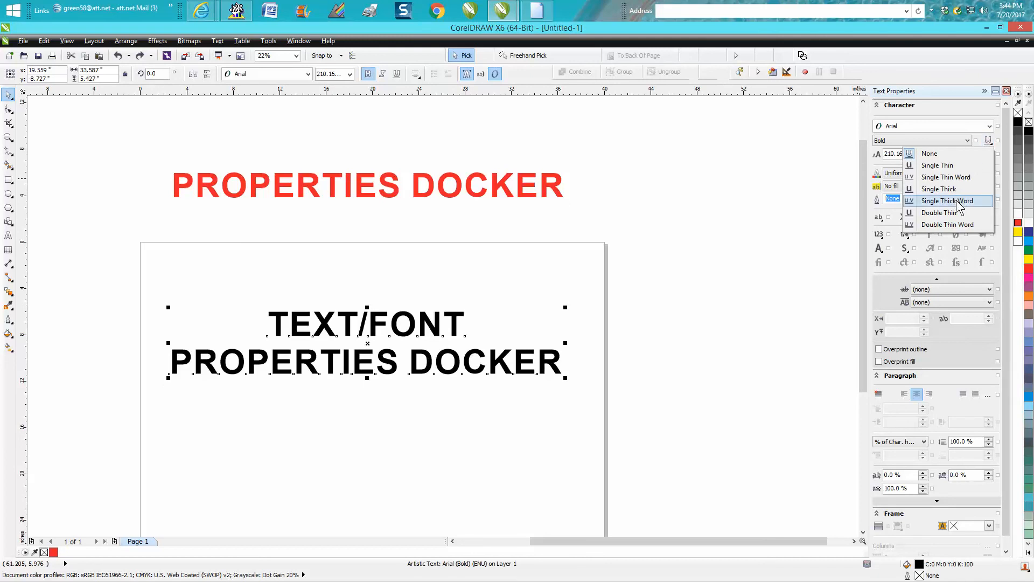
mouse_move(938, 212)
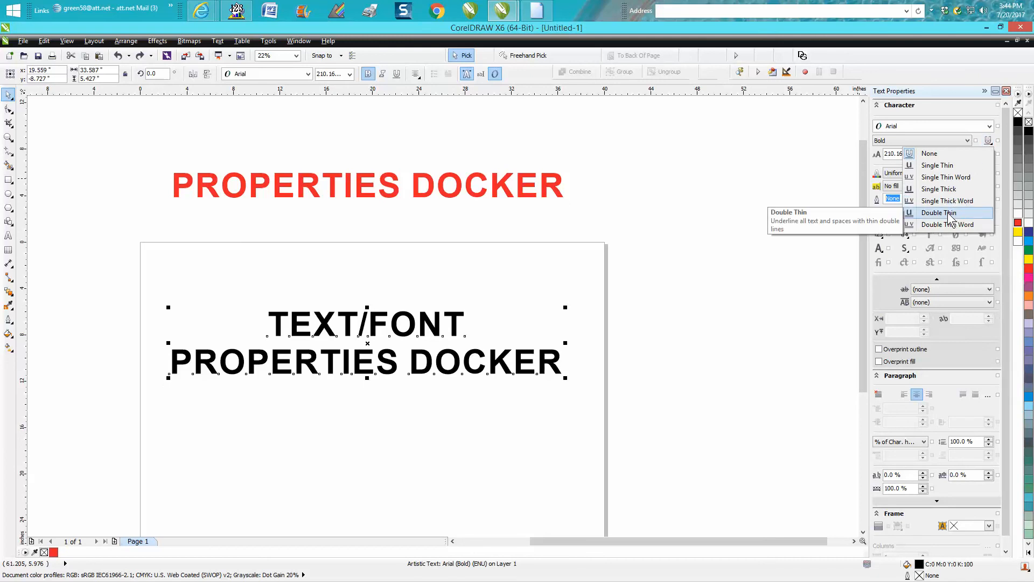
left_click(937, 212)
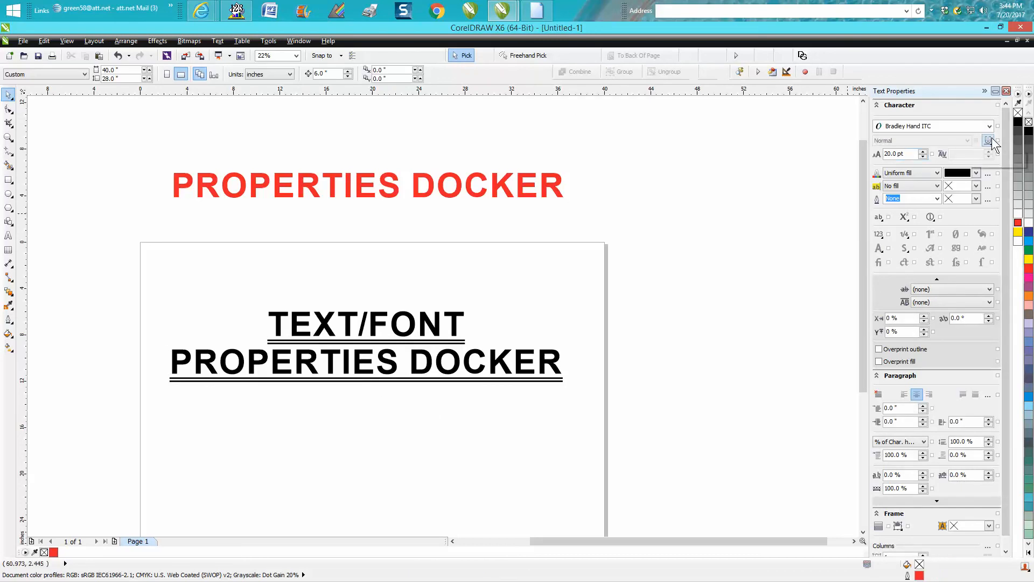
mouse_move(988, 140)
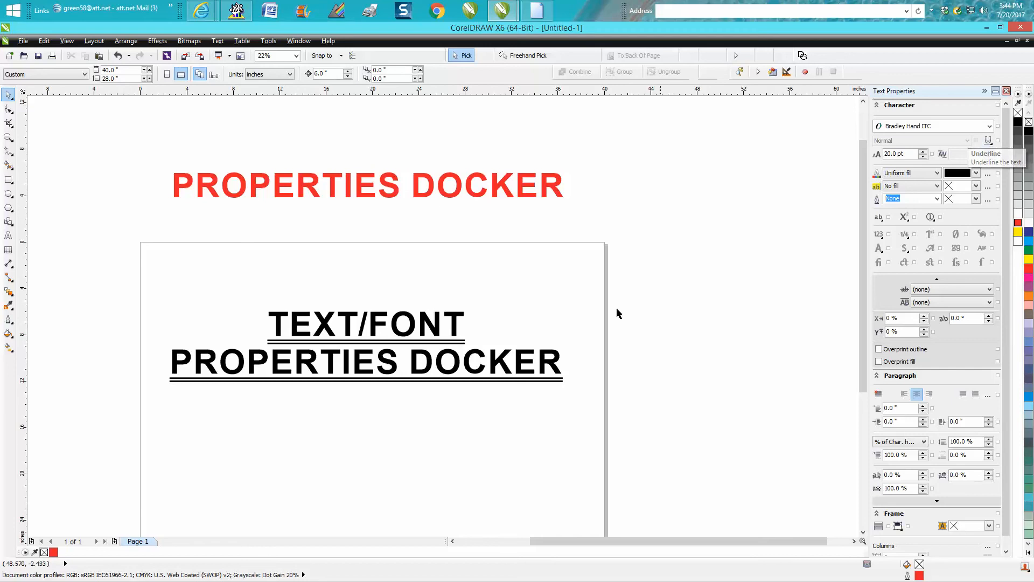
left_click(365, 360)
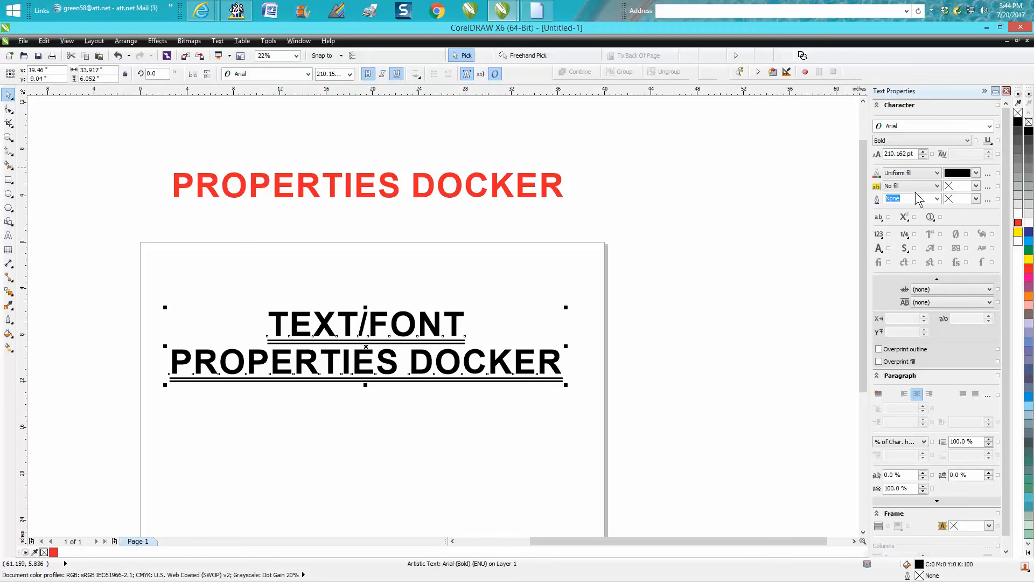
mouse_move(385, 105)
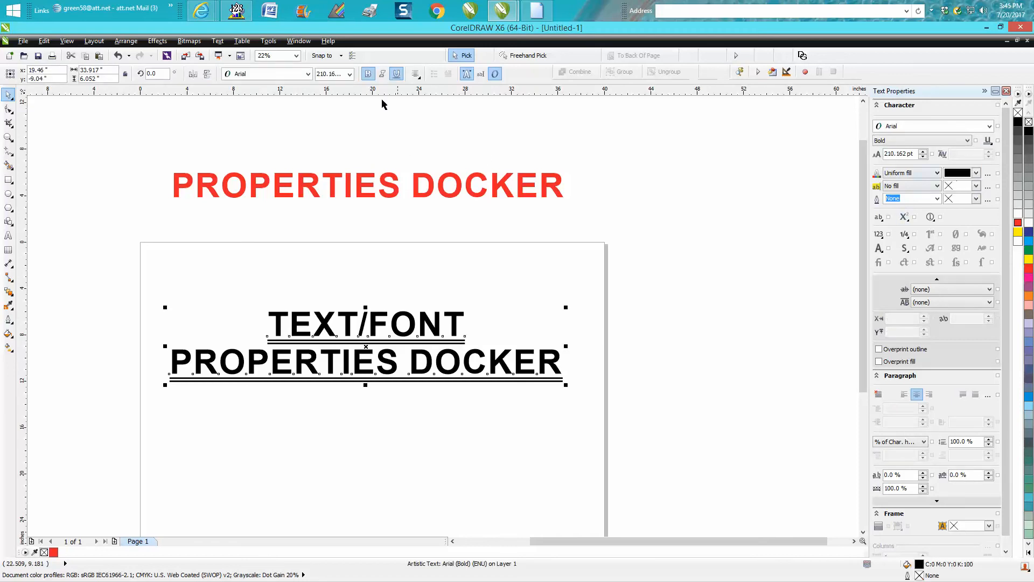
mouse_move(645, 315)
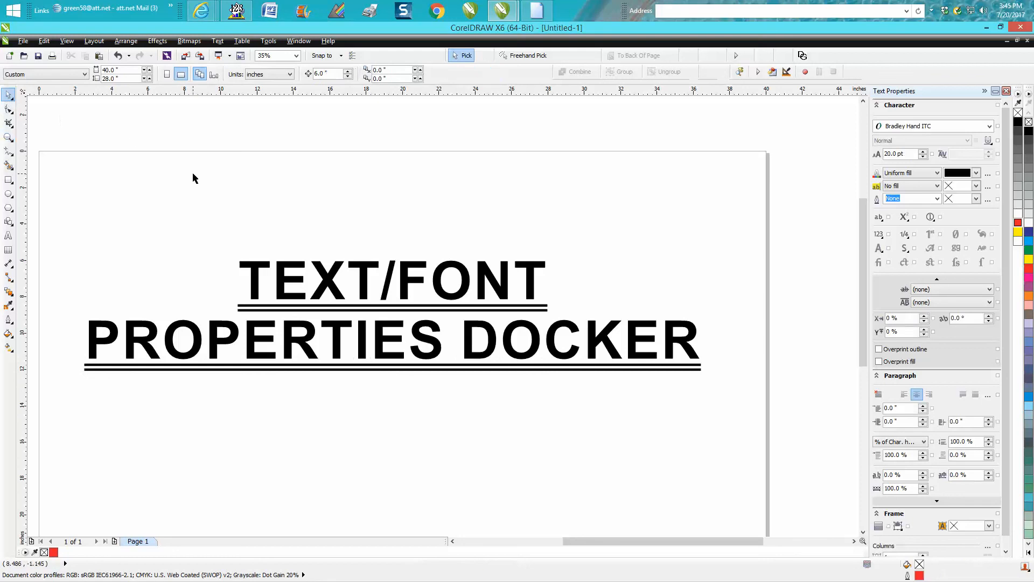
mouse_move(201, 175)
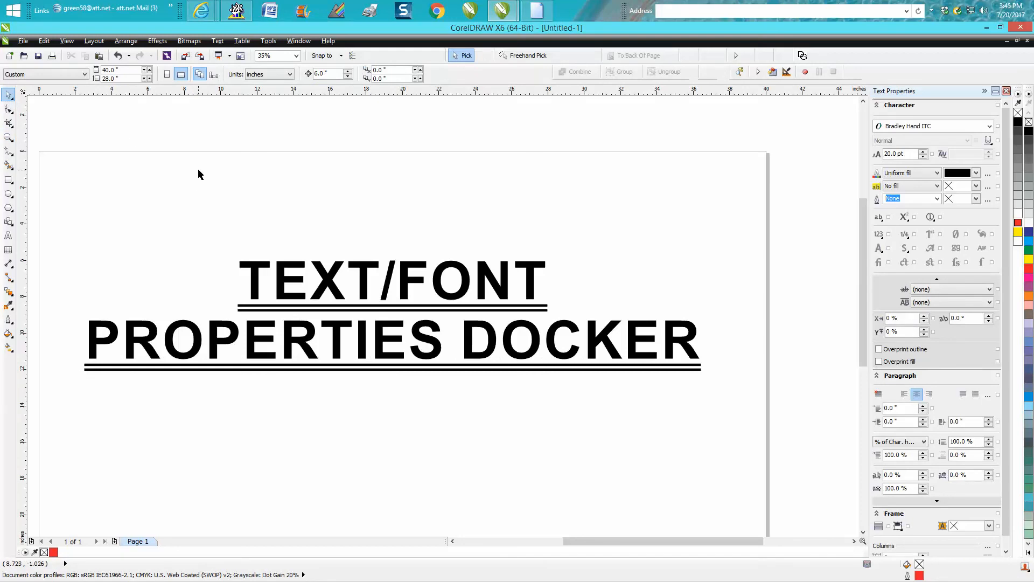